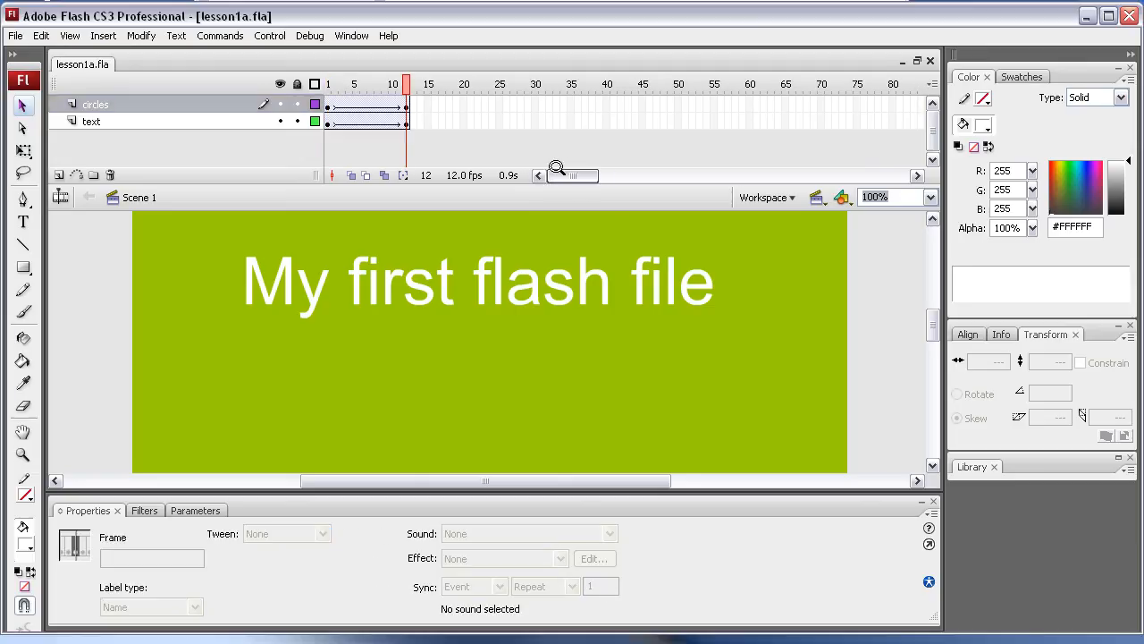
# - Add a layer above circles, then remove it again to redo the insertion
pyautogui.click(286, 533)
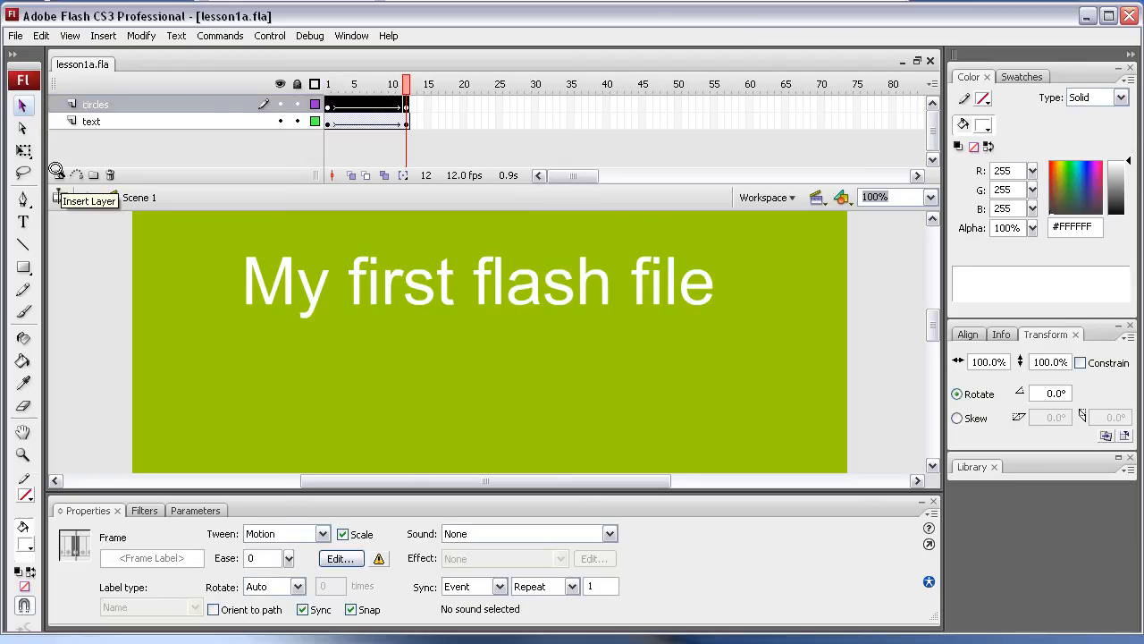
pyautogui.click(57, 175)
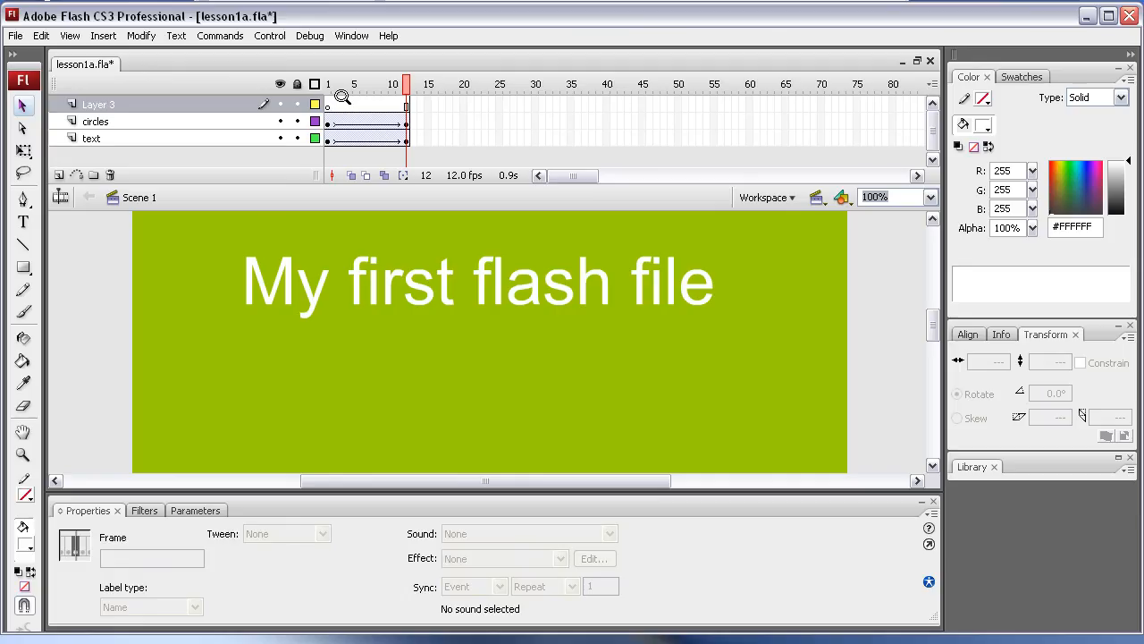
pyautogui.click(366, 103)
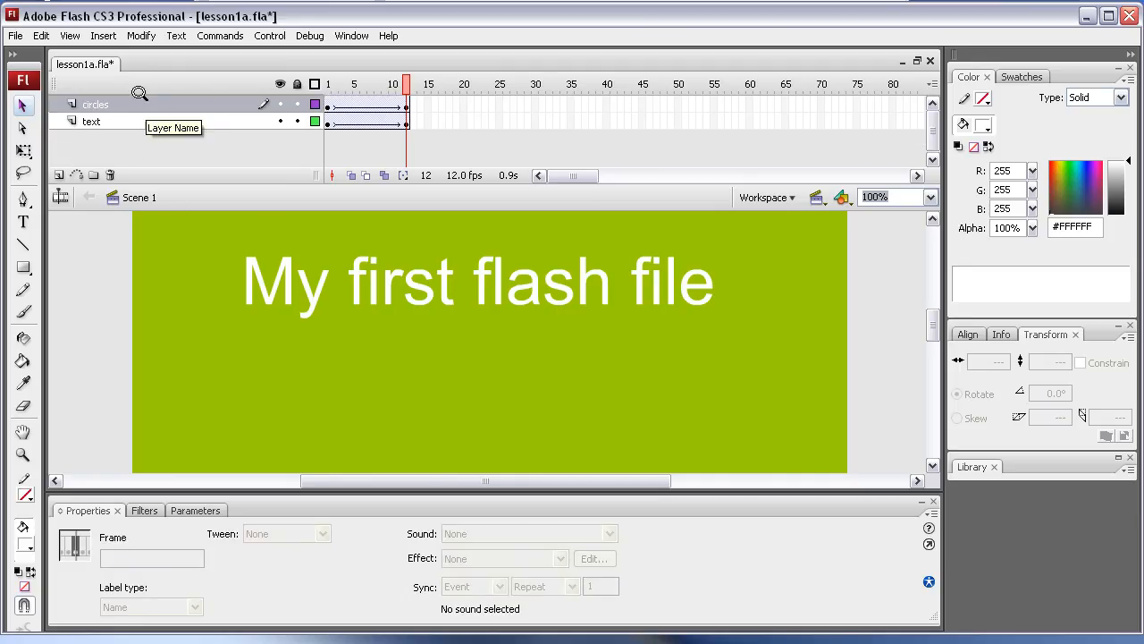
# - Add a new top layer above circles and name it 'action'
pyautogui.click(103, 36)
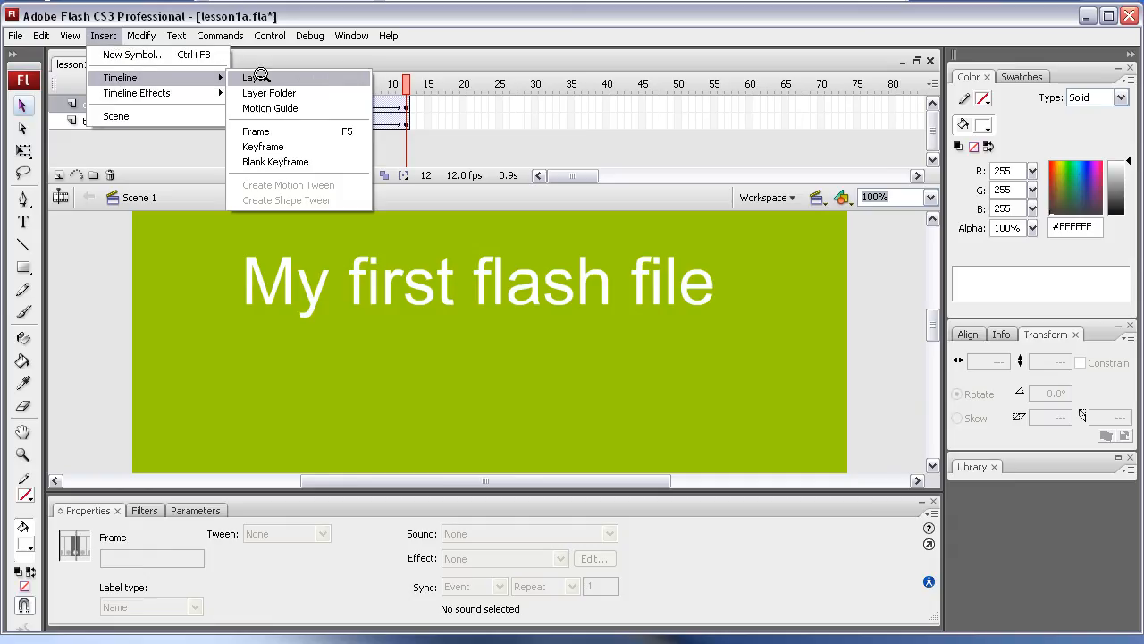
pyautogui.click(256, 75)
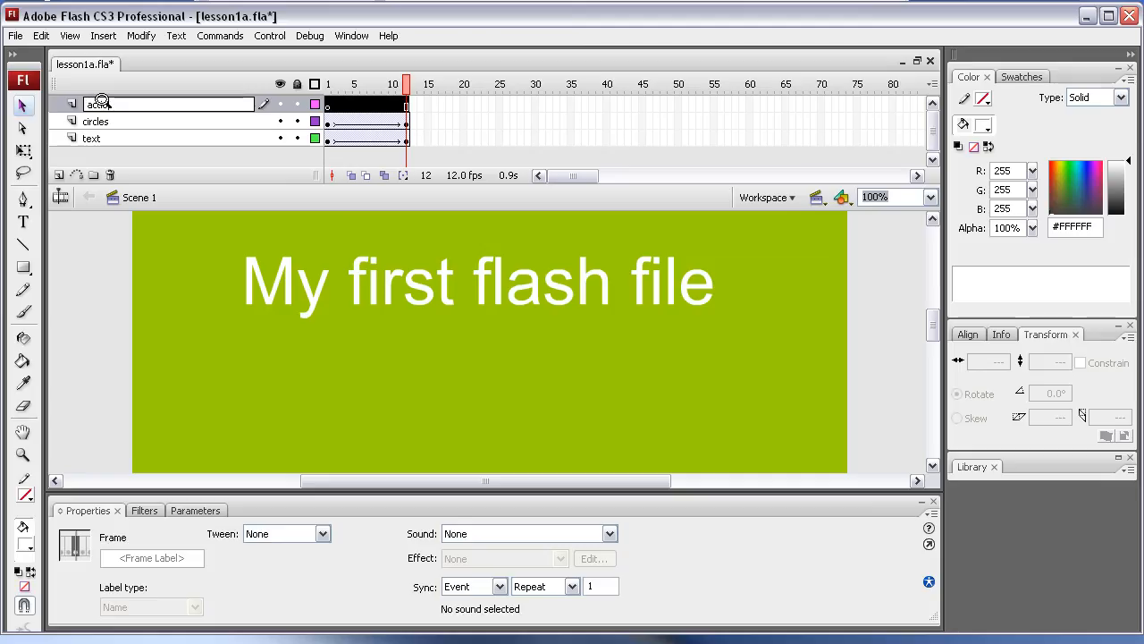
pyautogui.write('action')
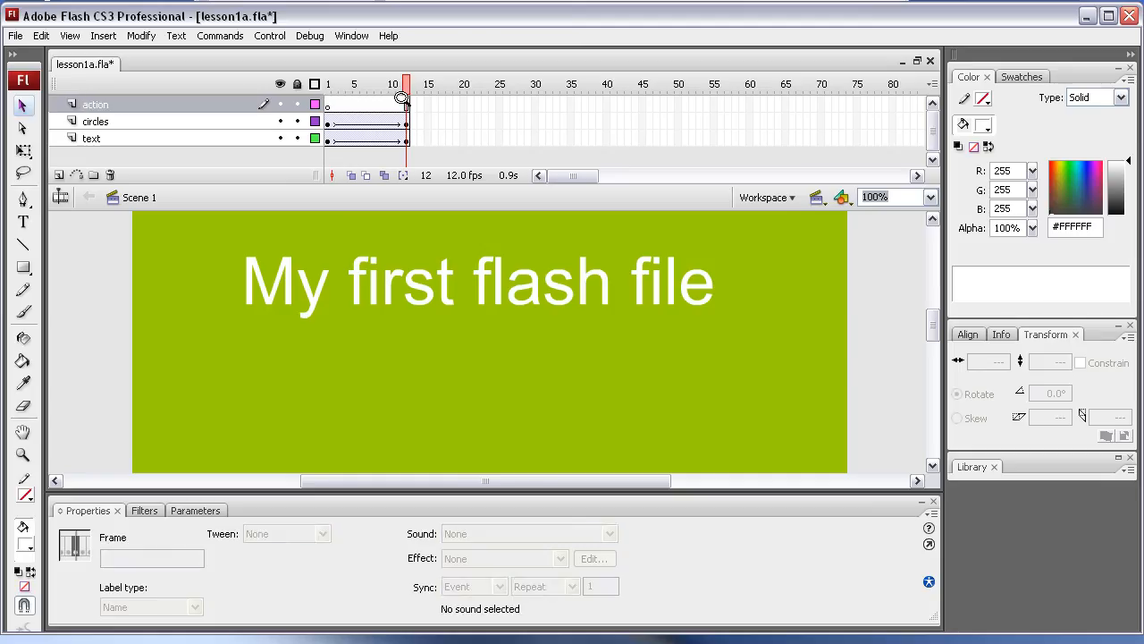
# - Insert a keyframe at frame 12 of the action layer
pyautogui.click(400, 100)
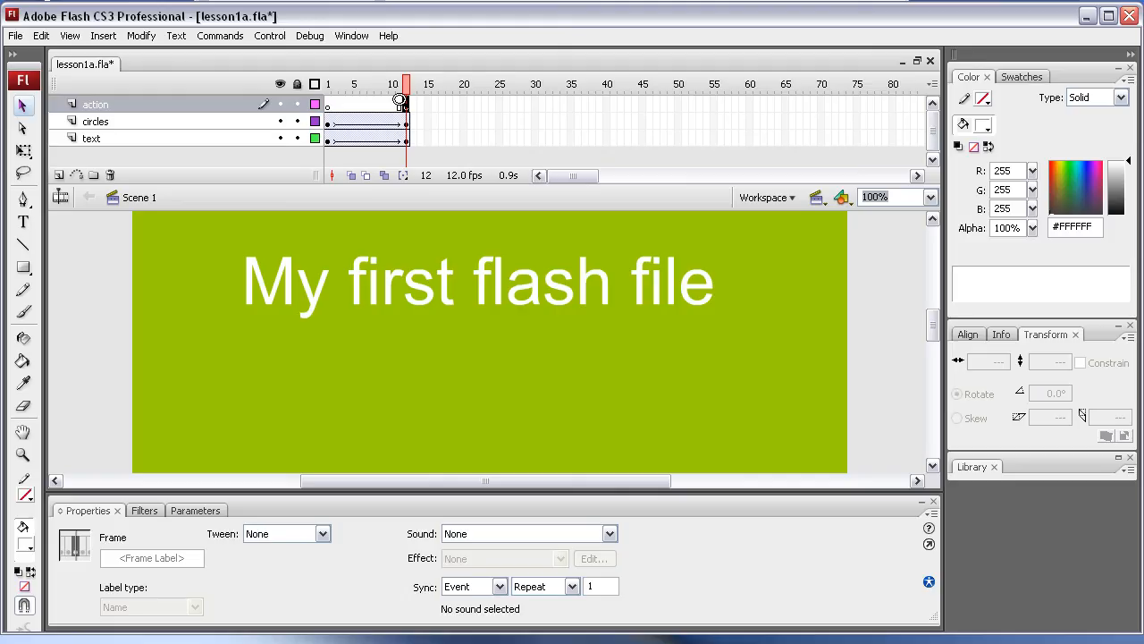
pyautogui.moveTo(150, 102)
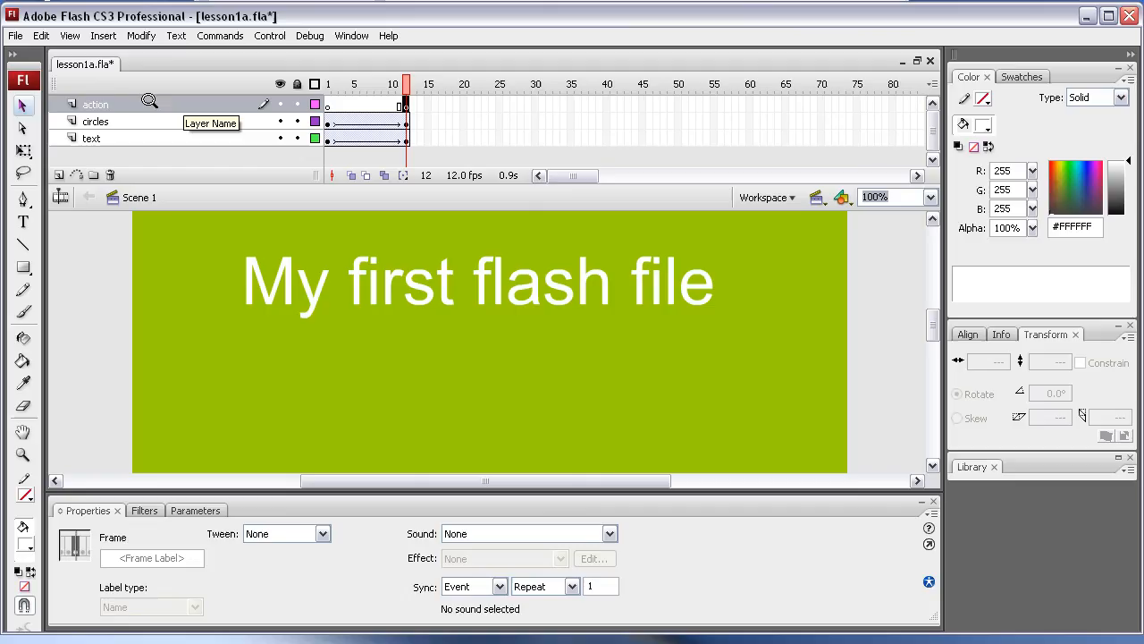
pyautogui.moveTo(401, 100)
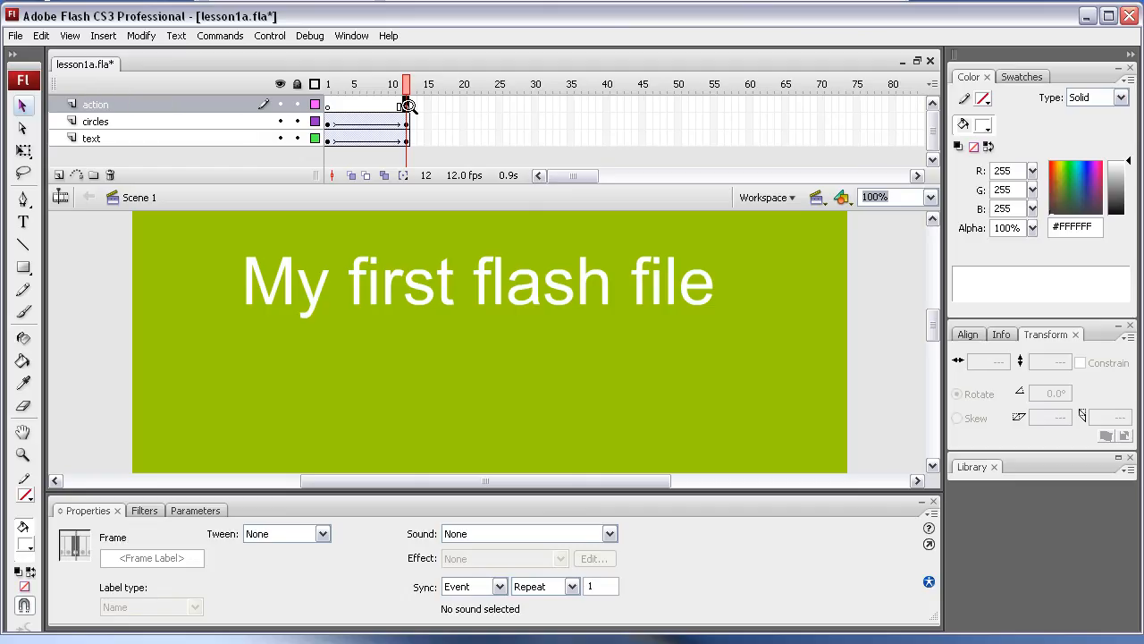
pyautogui.moveTo(411, 102)
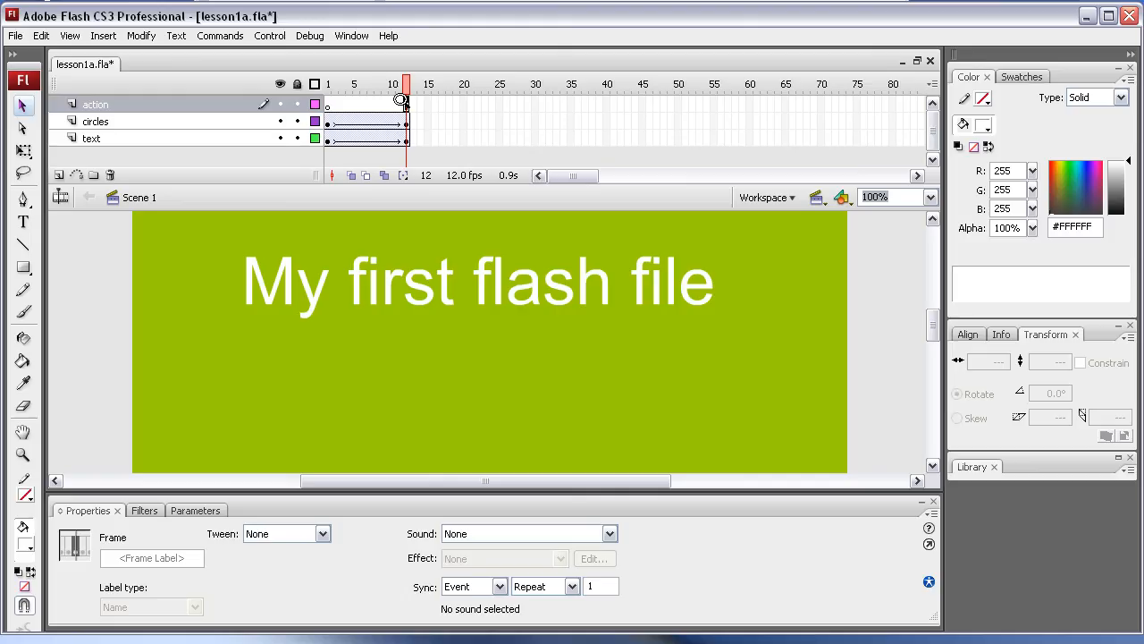
pyautogui.rightClick(408, 98)
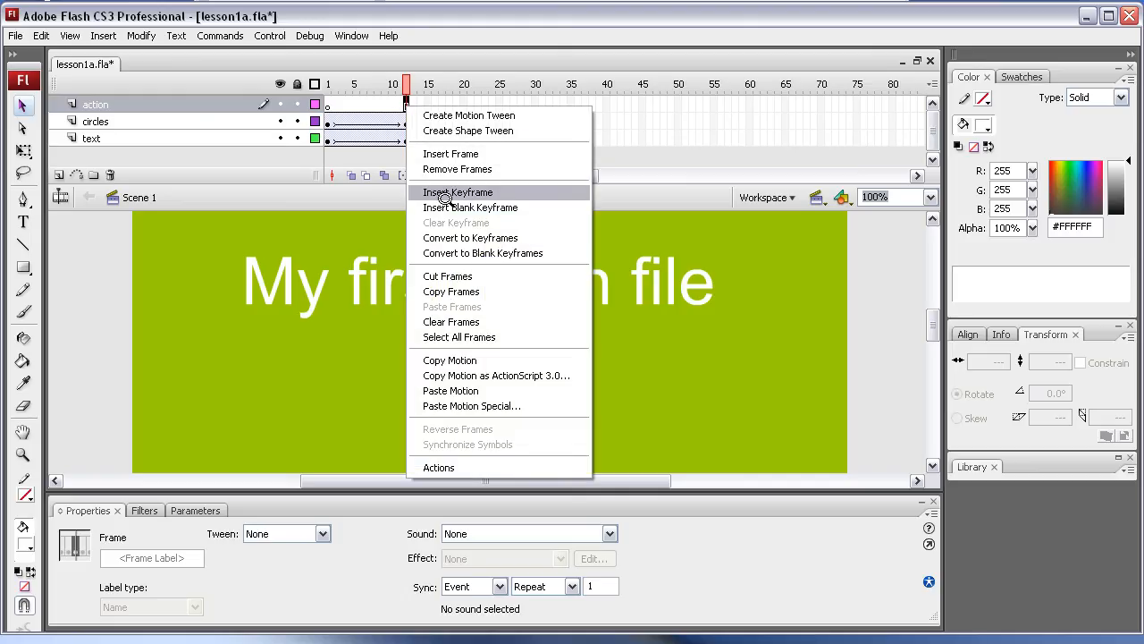
pyautogui.click(470, 207)
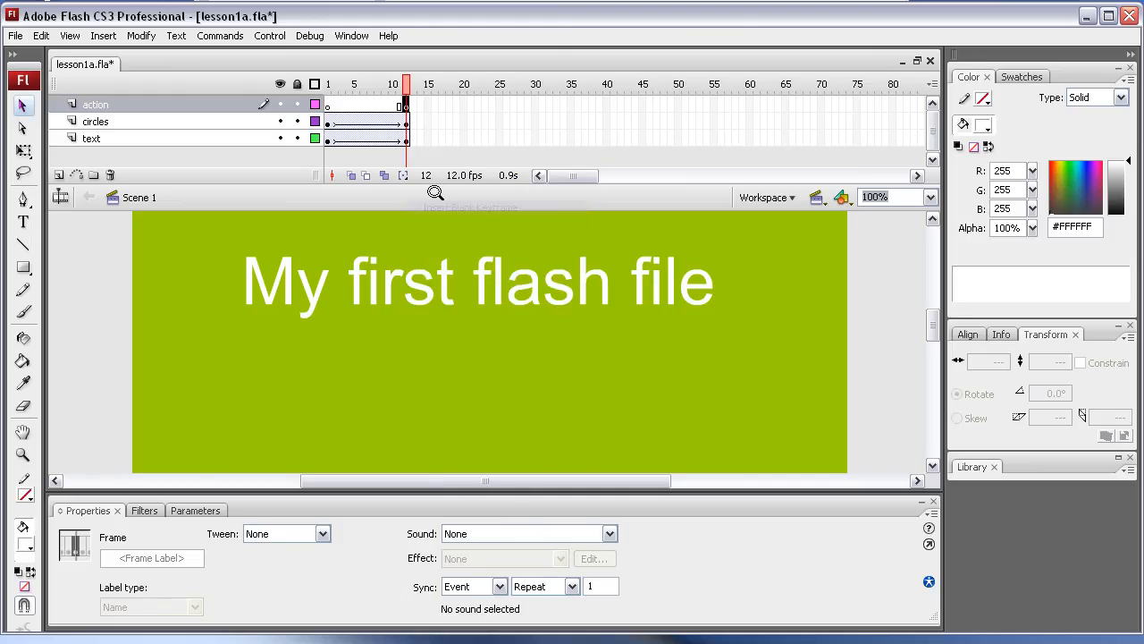
pyautogui.moveTo(386, 84)
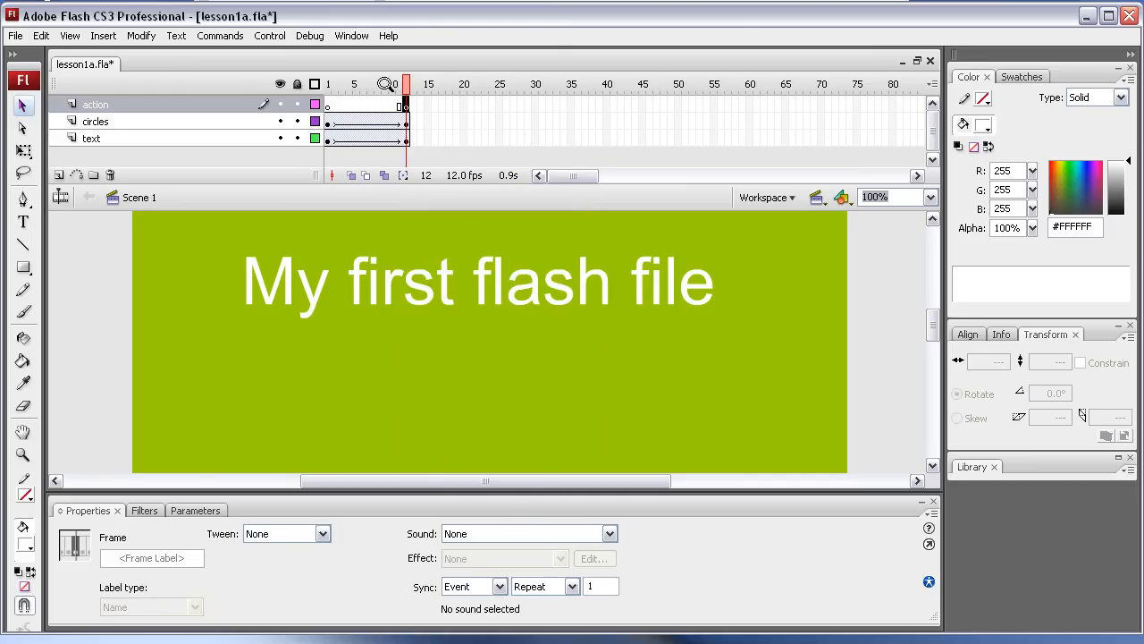
# - Bring up the Actions panel for the frame 12 keyframe from the Window menu
pyautogui.click(350, 35)
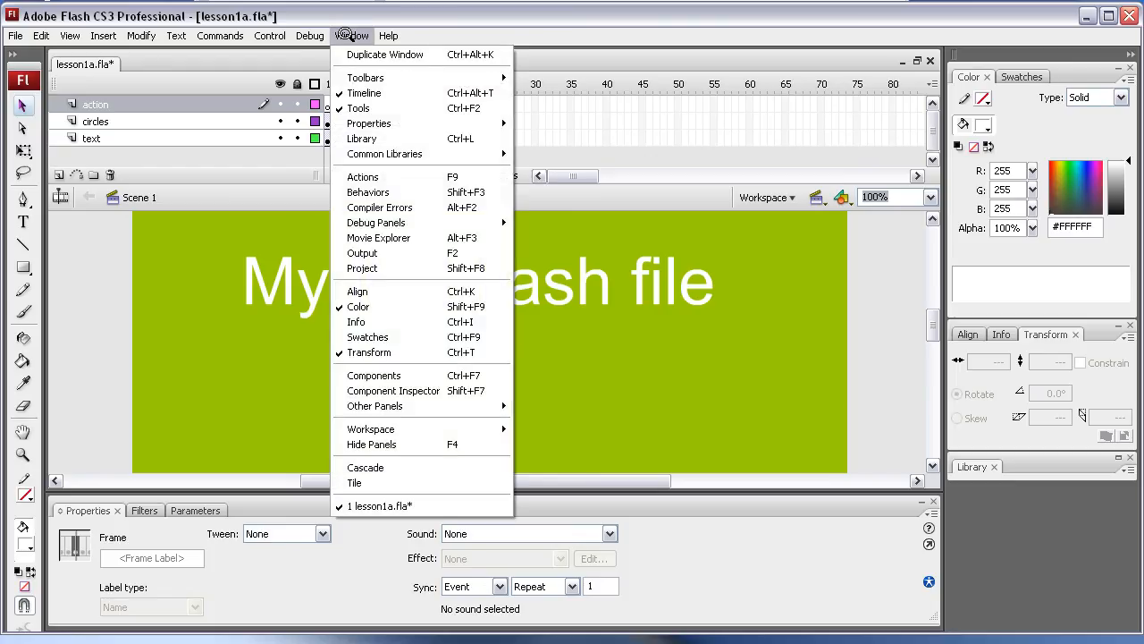
pyautogui.moveTo(363, 177)
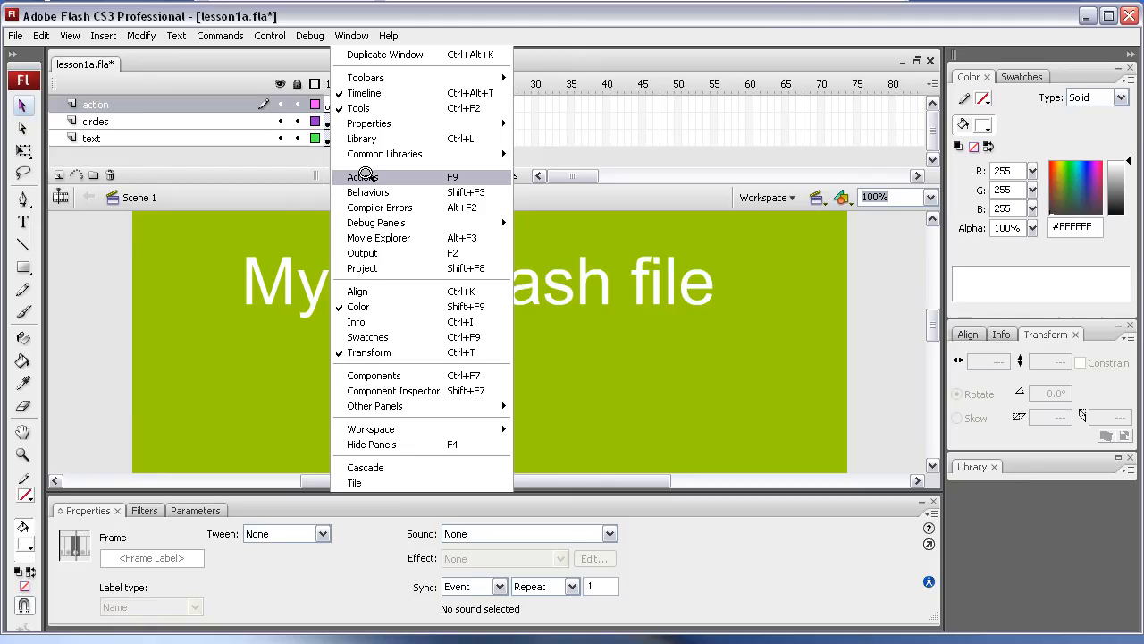
pyautogui.click(363, 177)
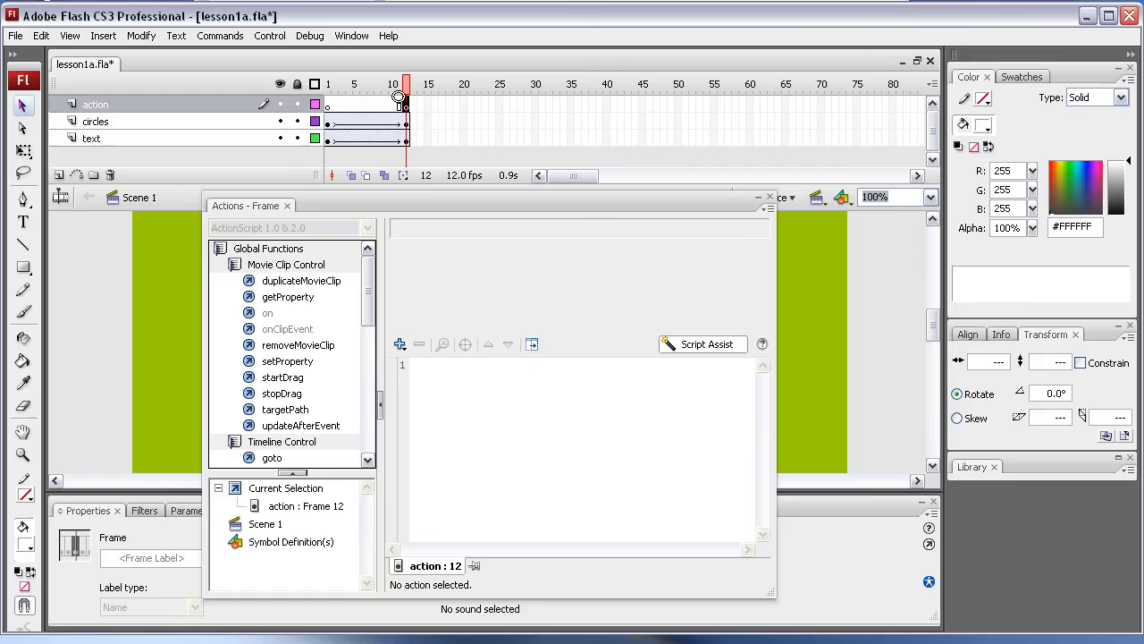
pyautogui.moveTo(333, 307)
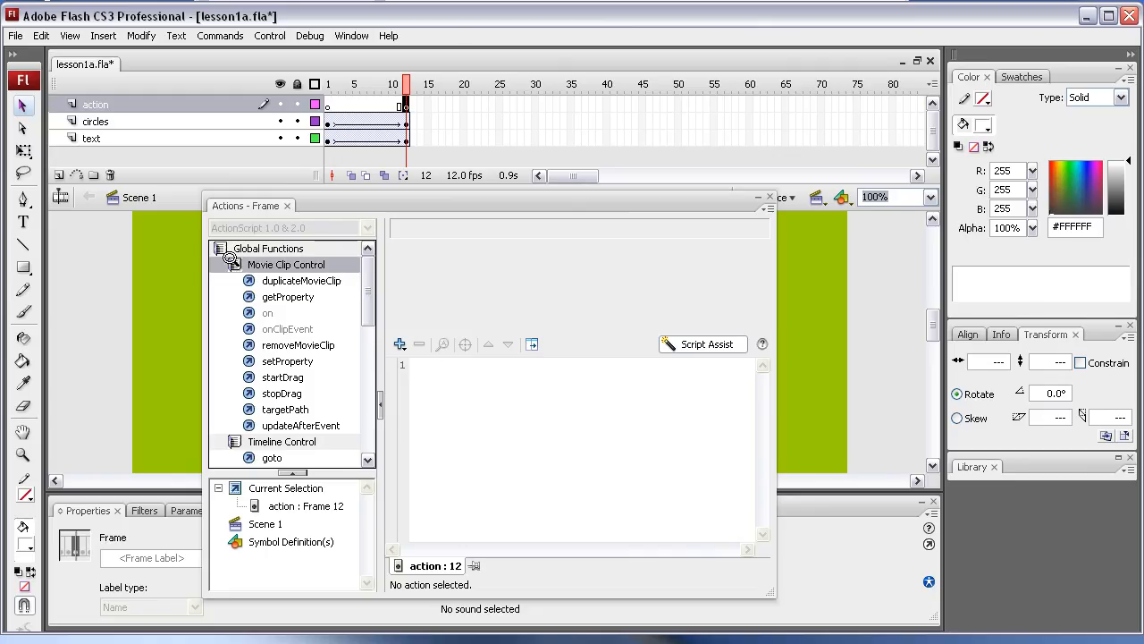
# - Add stop(); to the frame 12 script from Global Functions > Timeline Control
pyautogui.click(286, 265)
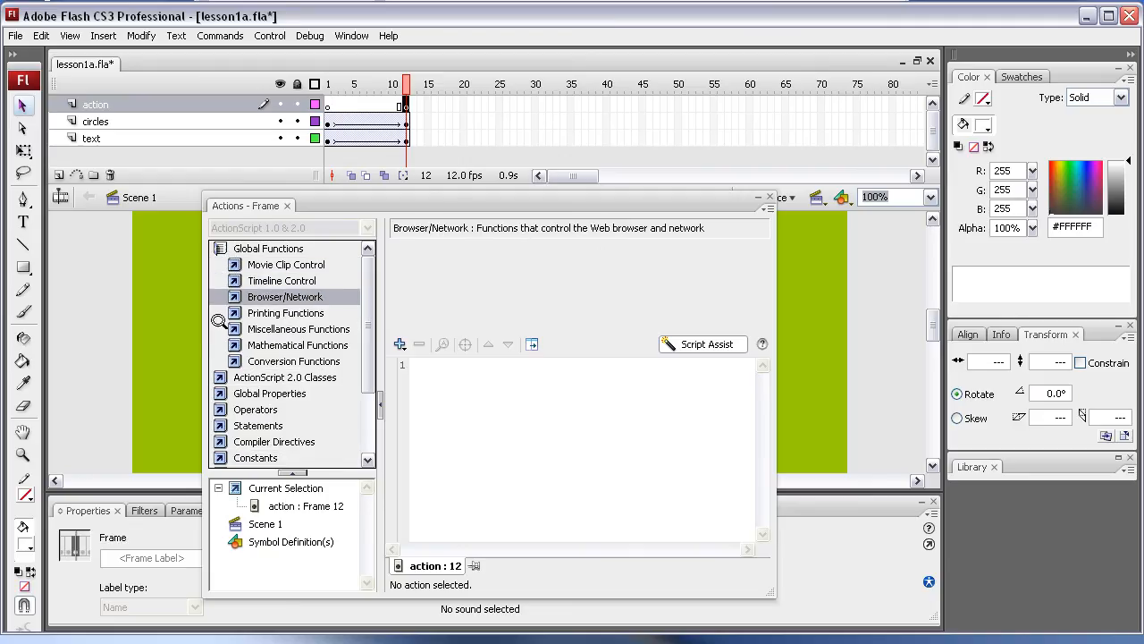
pyautogui.moveTo(286, 265)
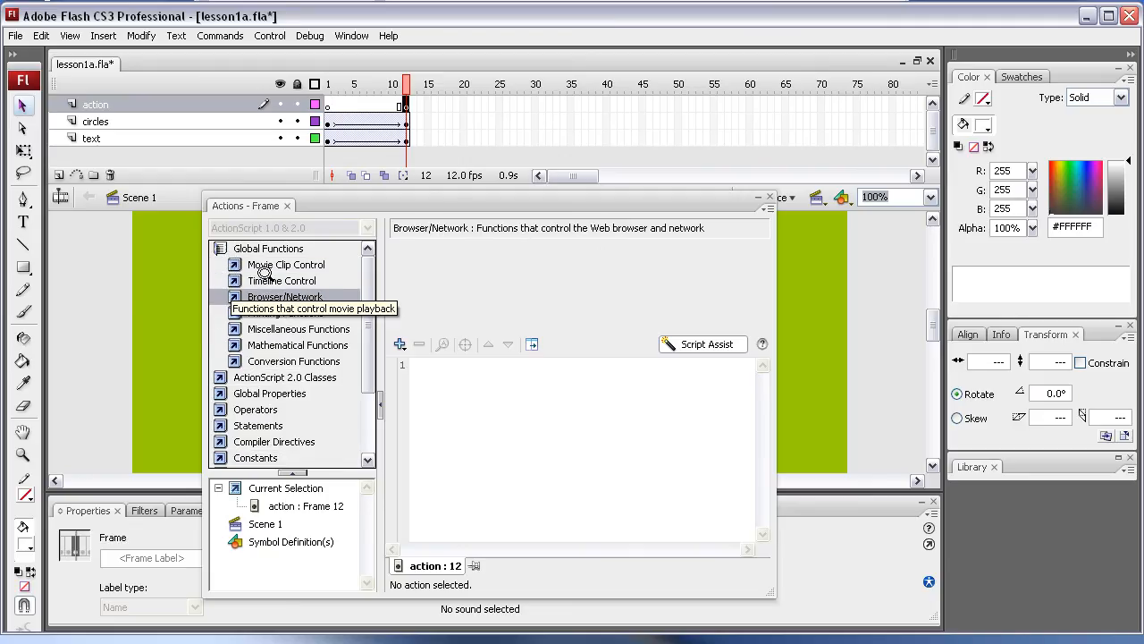
pyautogui.click(282, 279)
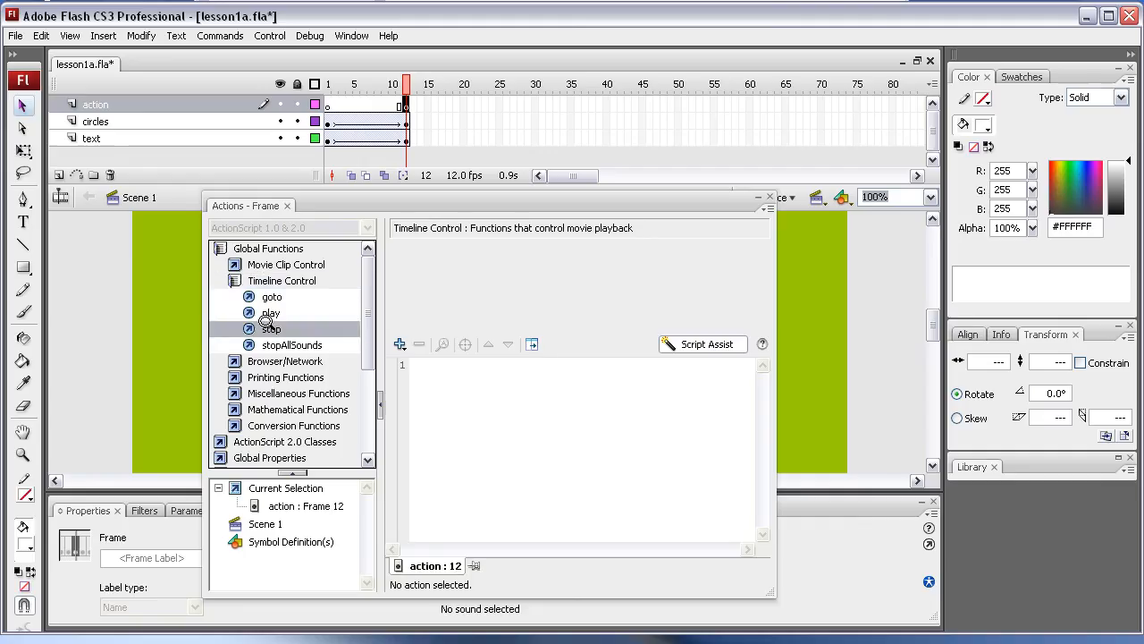
pyautogui.doubleClick(272, 329)
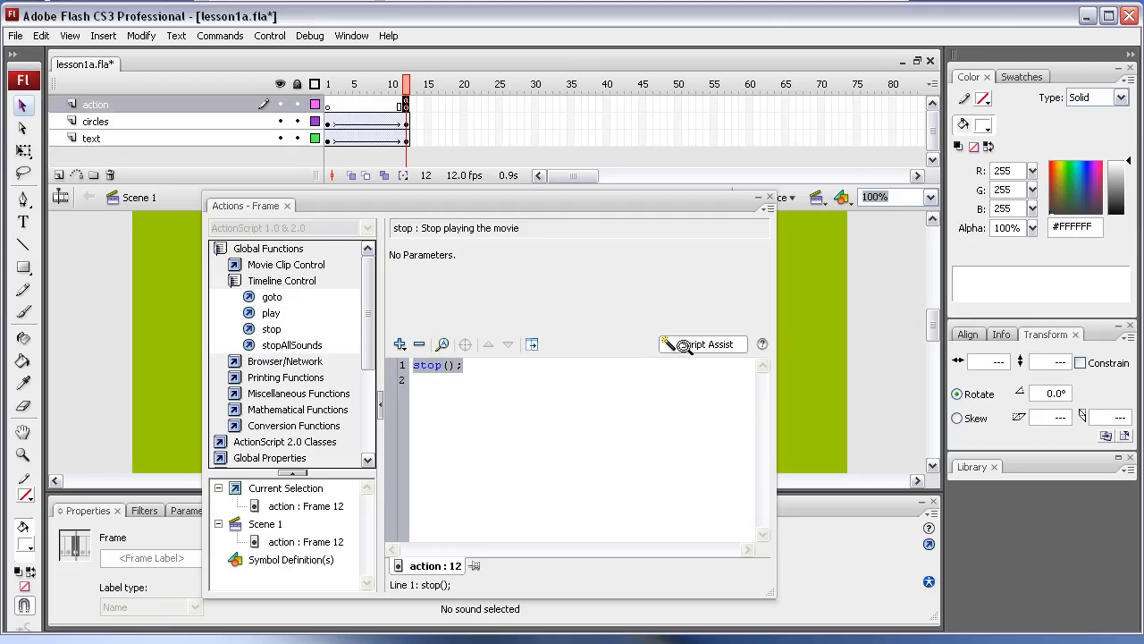
pyautogui.moveTo(704, 344)
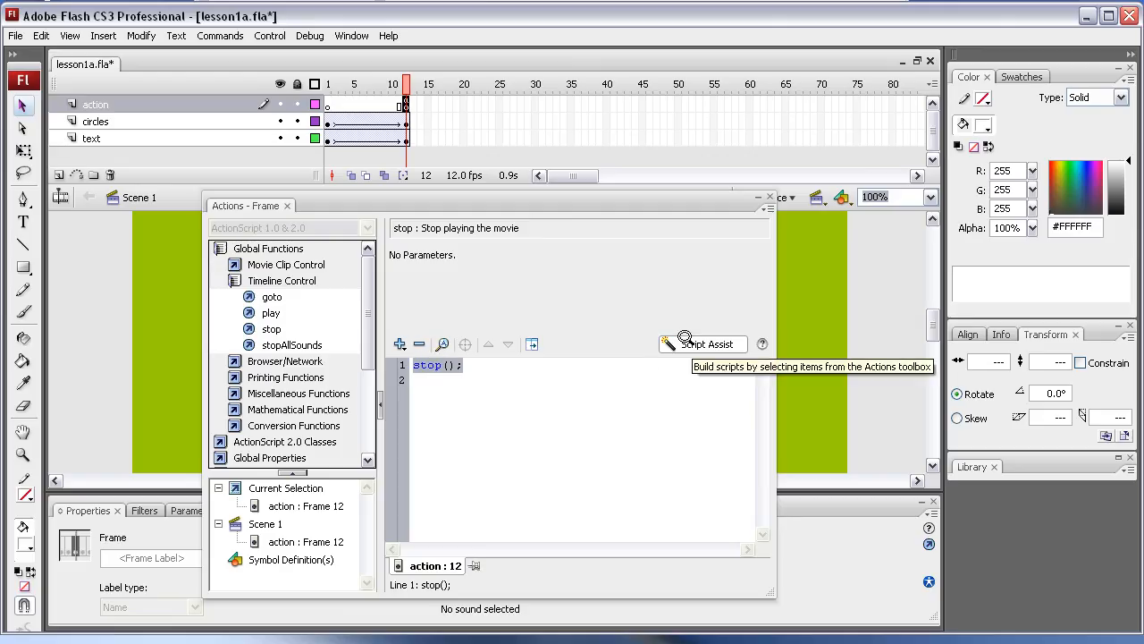
pyautogui.moveTo(532, 286)
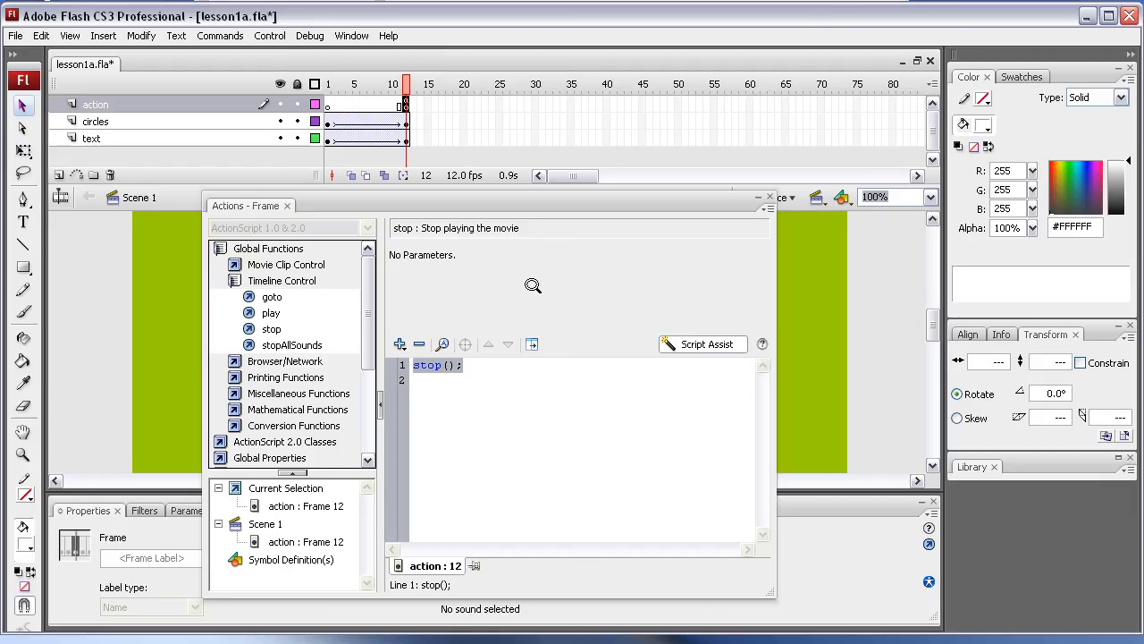
pyautogui.moveTo(431, 381)
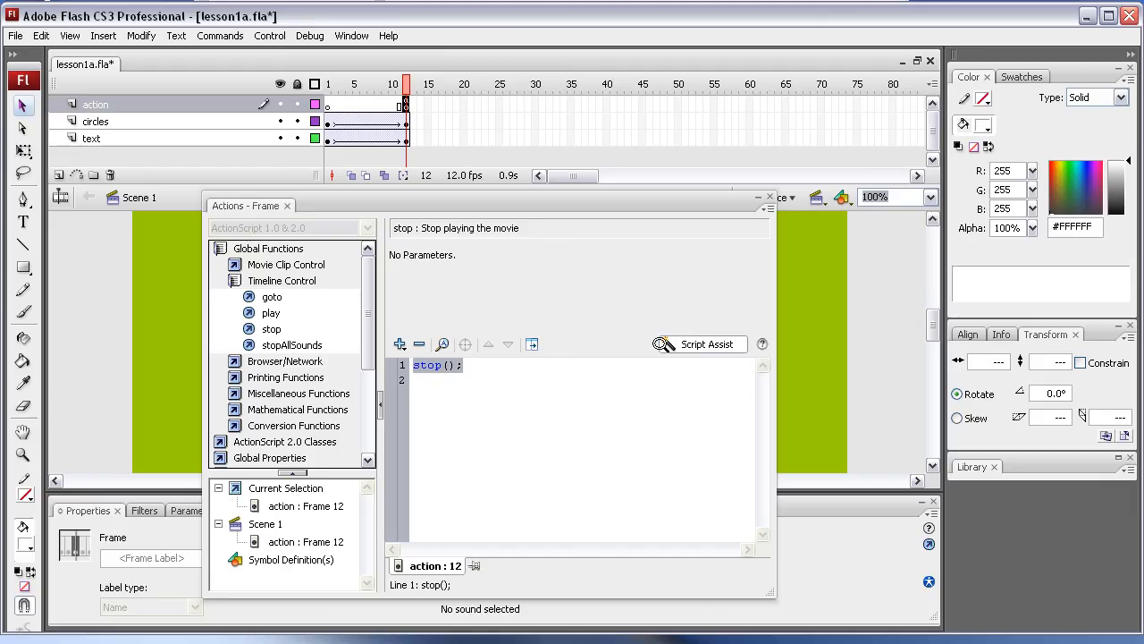
pyautogui.moveTo(420, 400)
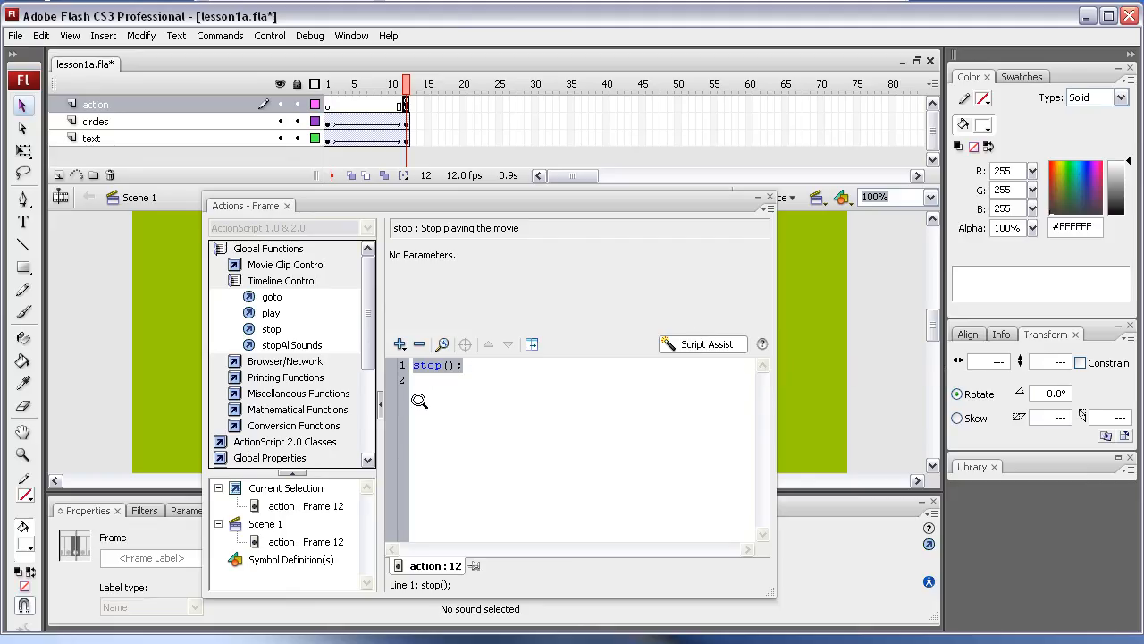
pyautogui.moveTo(422, 193)
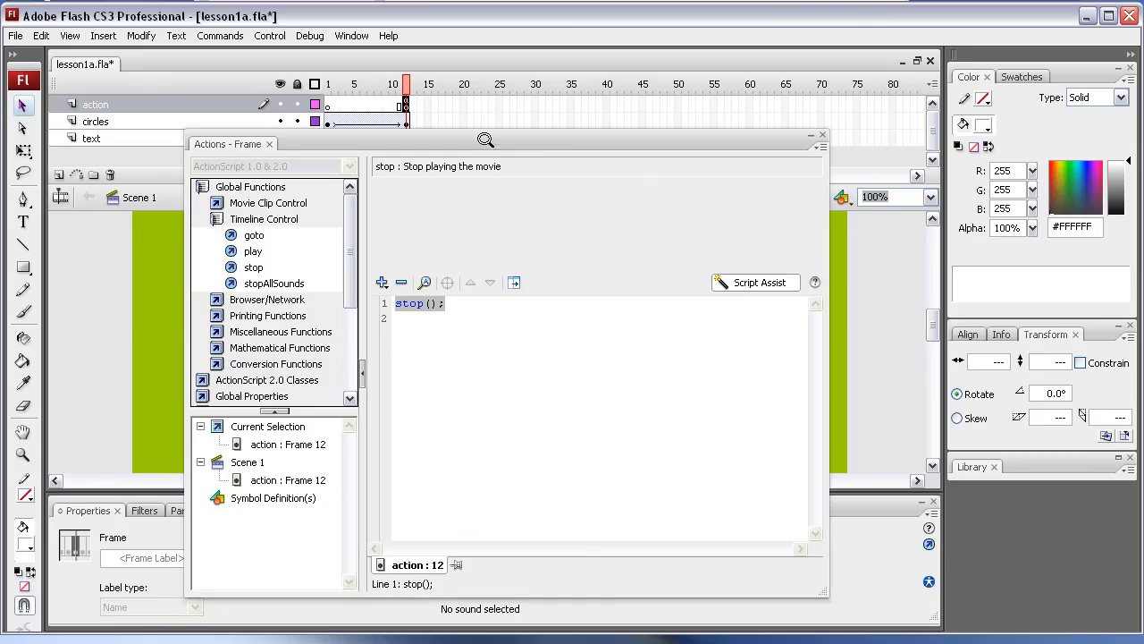
# - Export the movie as a Flash SWF named lesson2 on the Desktop
pyautogui.click(819, 136)
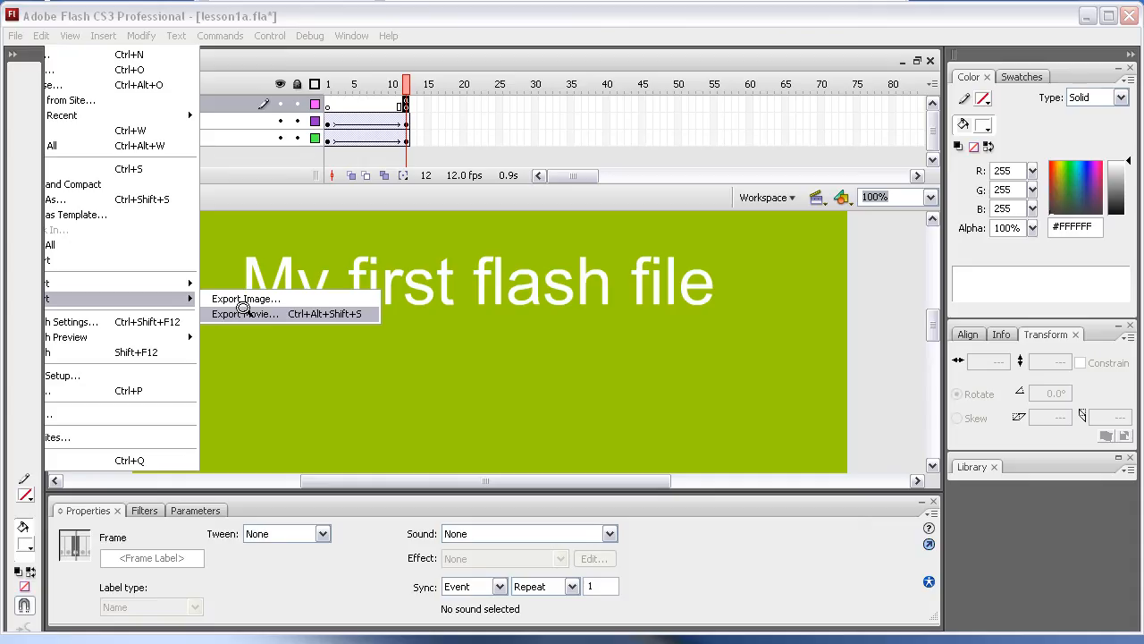
pyautogui.click(245, 313)
pyautogui.write('lesson2')
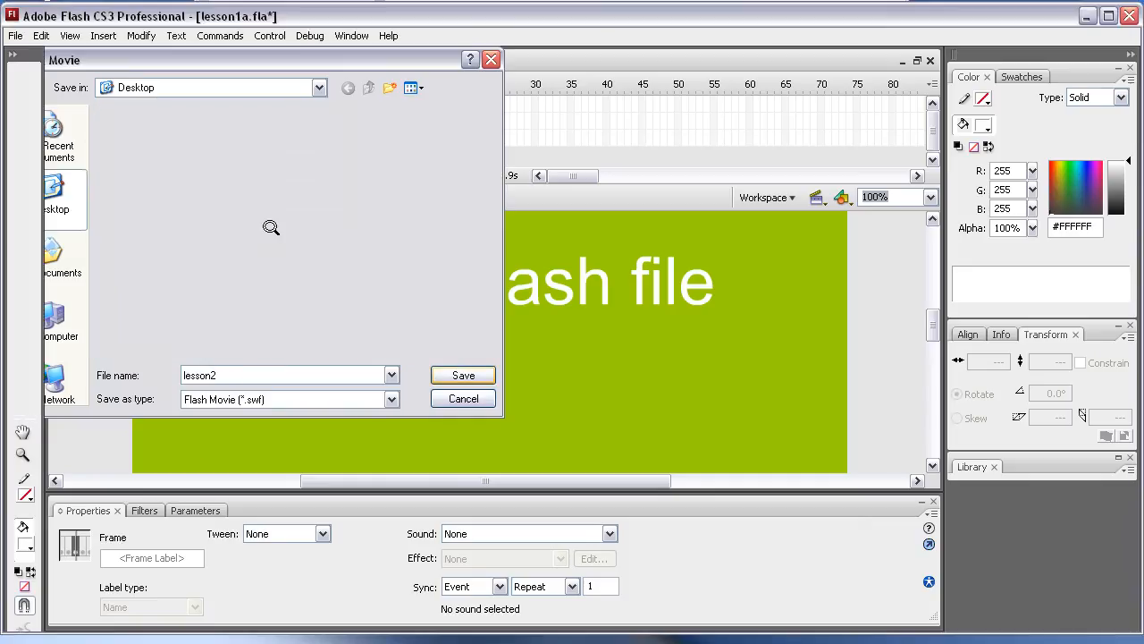
pyautogui.click(461, 376)
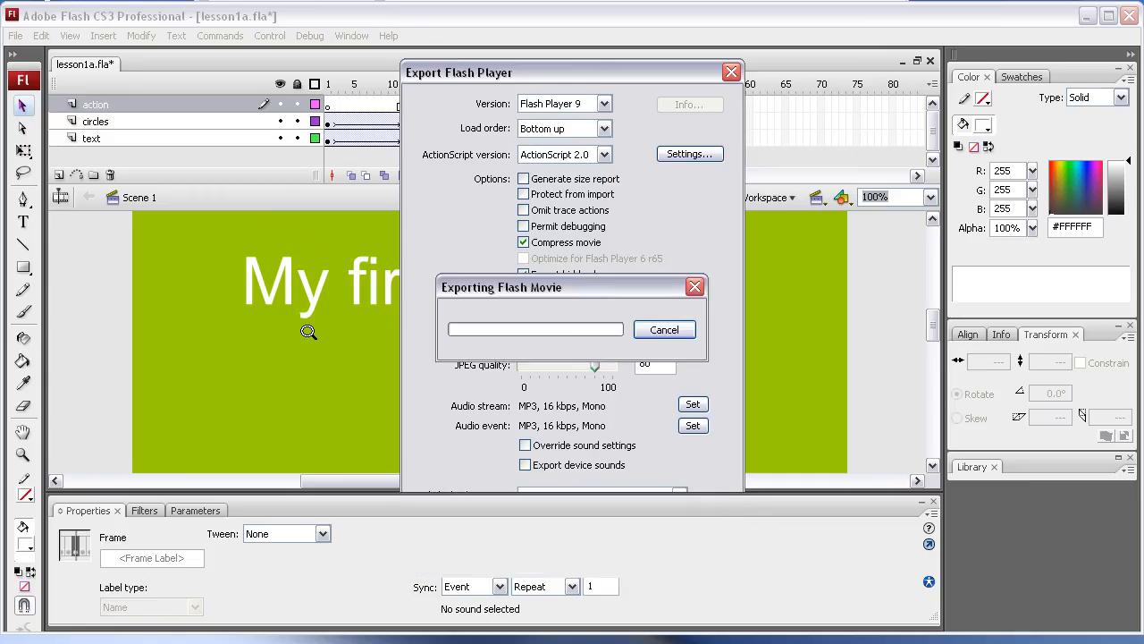
pyautogui.click(665, 329)
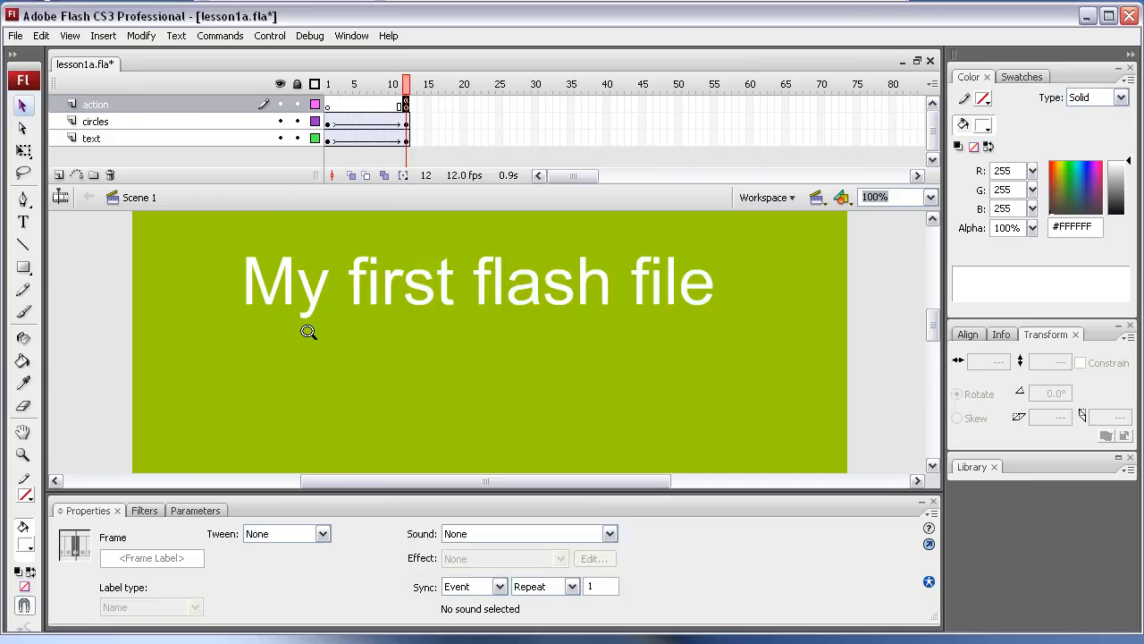
pyautogui.moveTo(1081, 14)
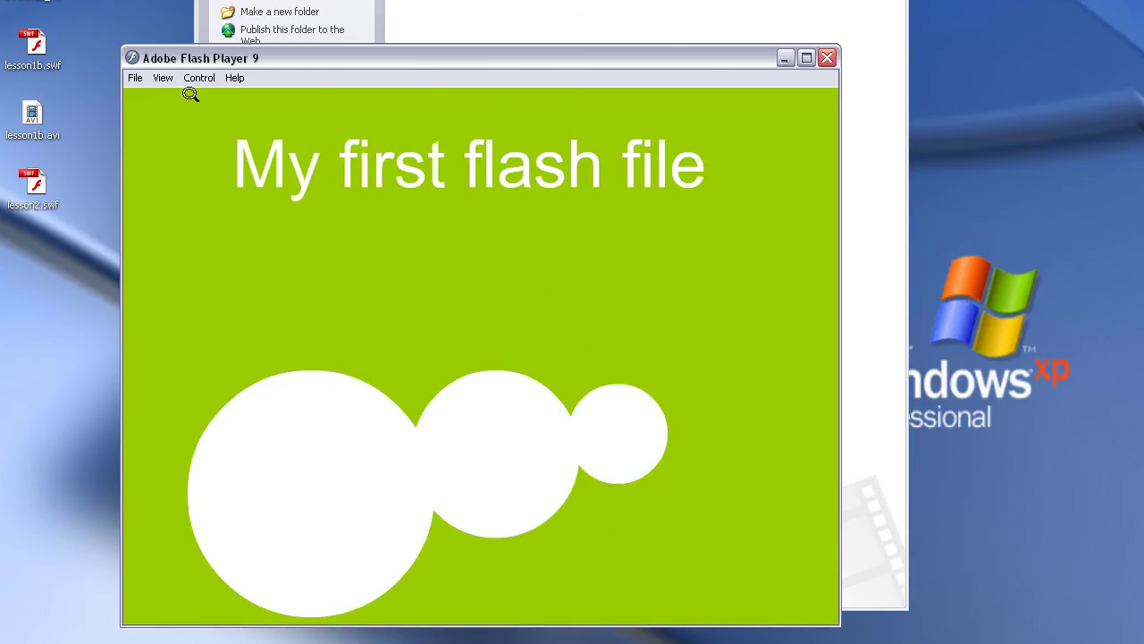
pyautogui.moveTo(190, 147)
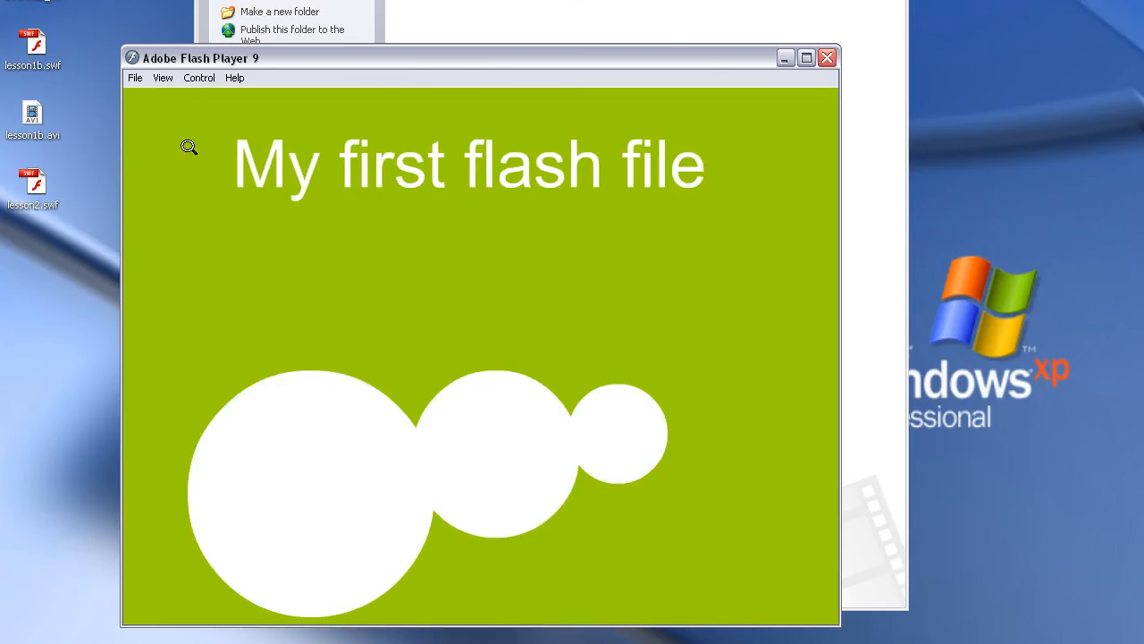
pyautogui.moveTo(473, 182)
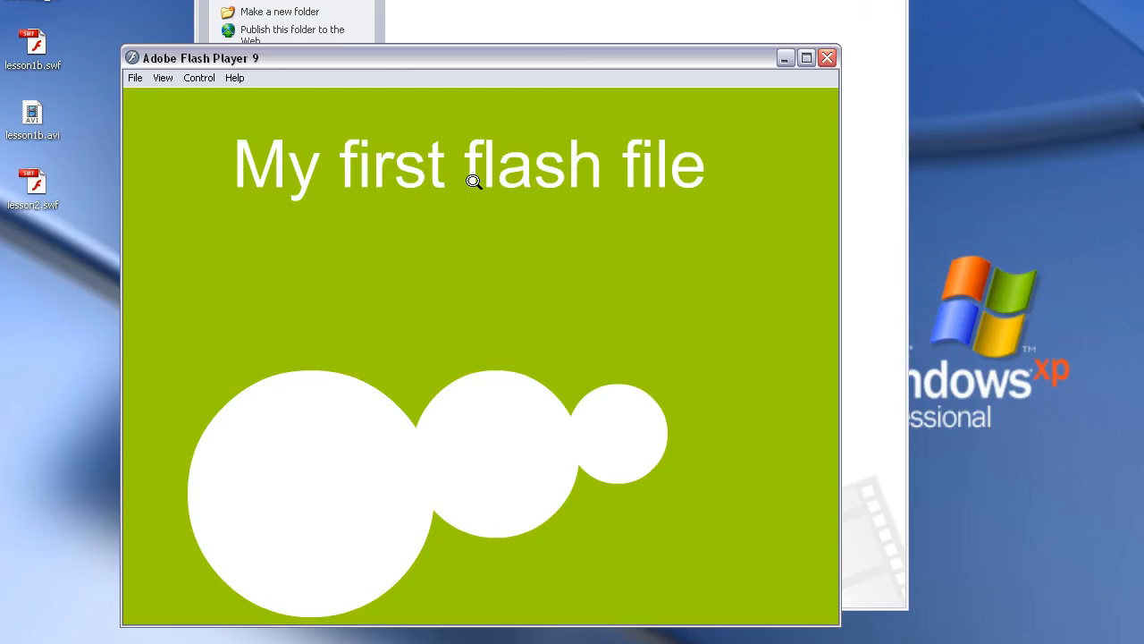
pyautogui.moveTo(526, 182)
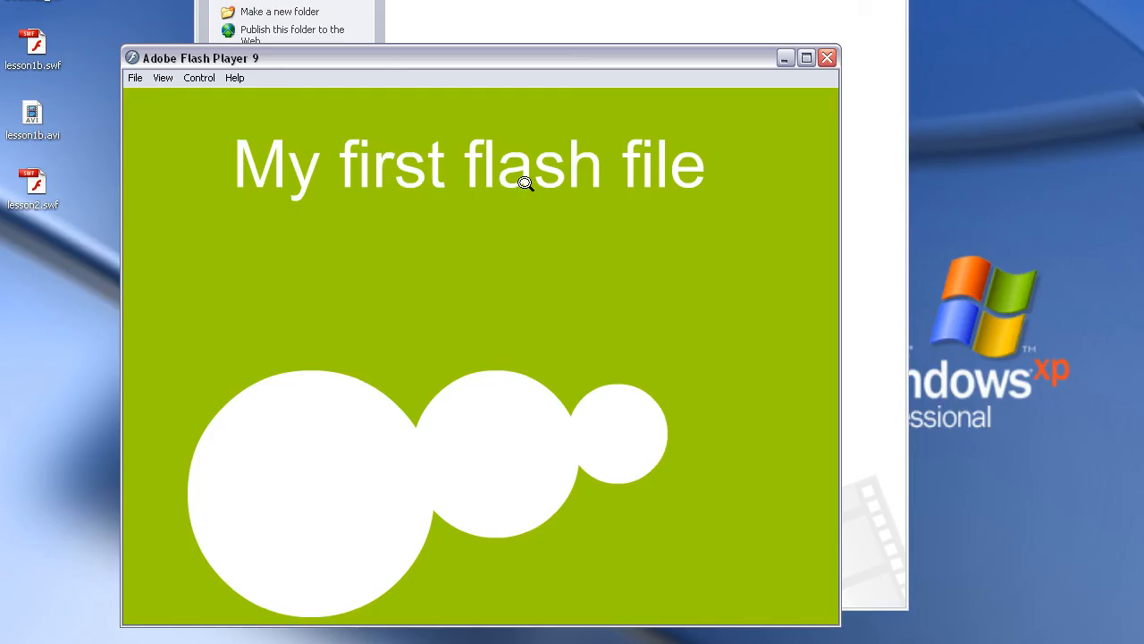
pyautogui.moveTo(415, 173)
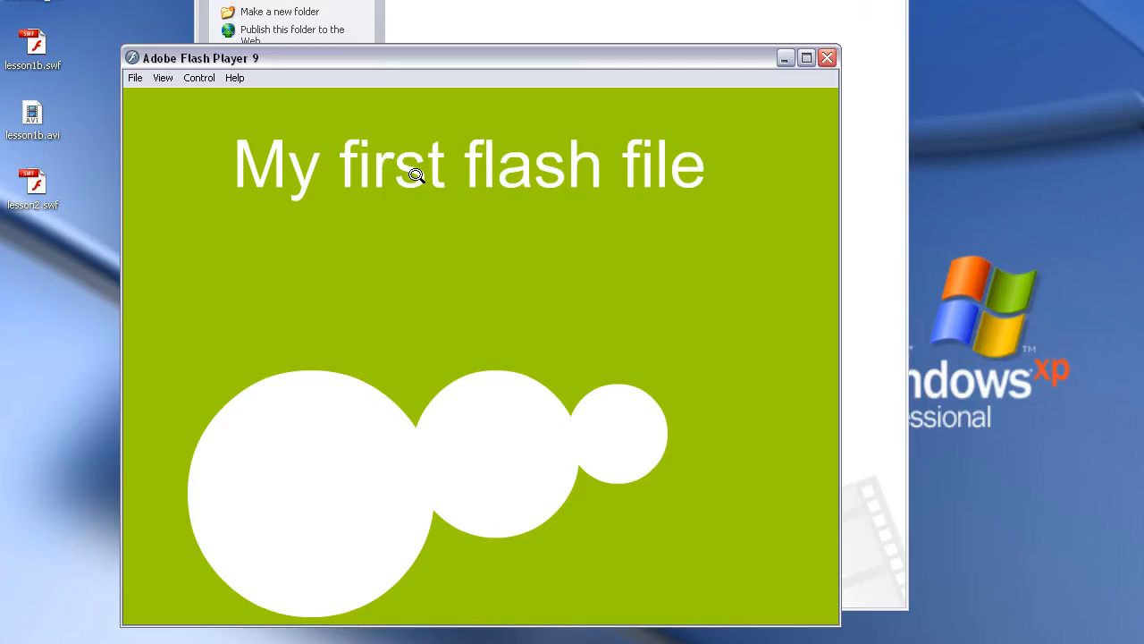
pyautogui.moveTo(488, 182)
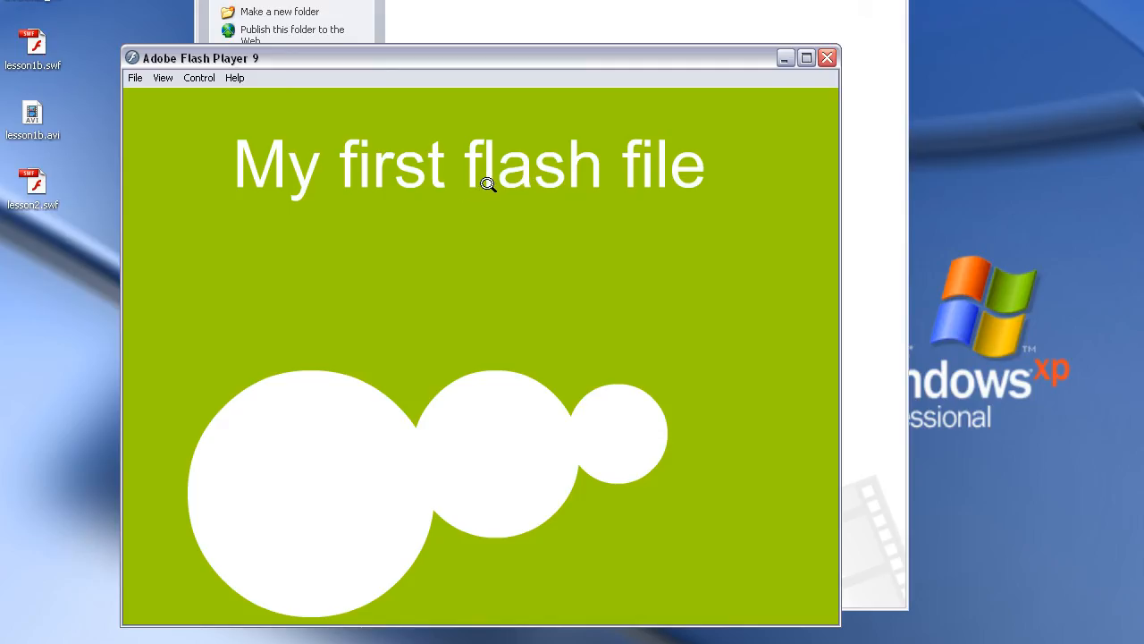
pyautogui.moveTo(501, 182)
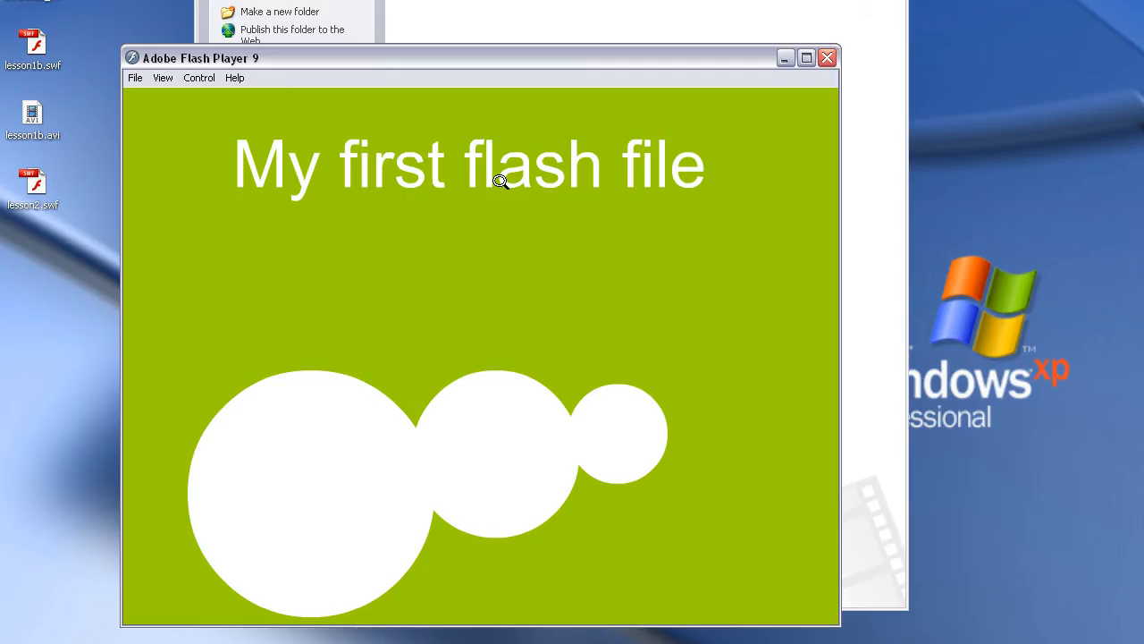
pyautogui.moveTo(493, 172)
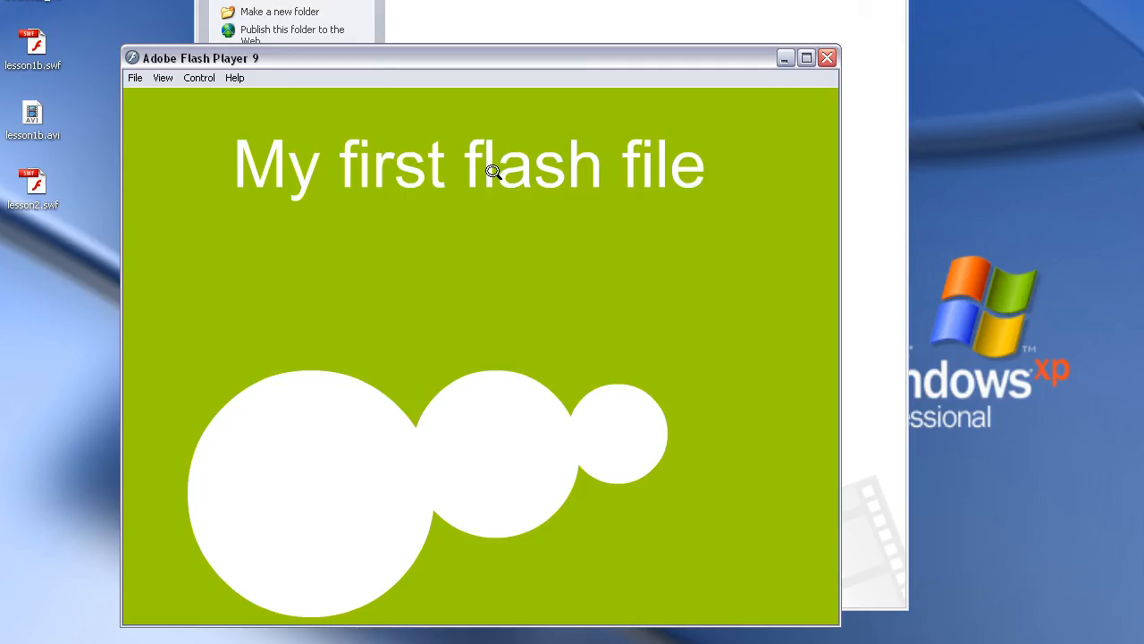
pyautogui.moveTo(470, 193)
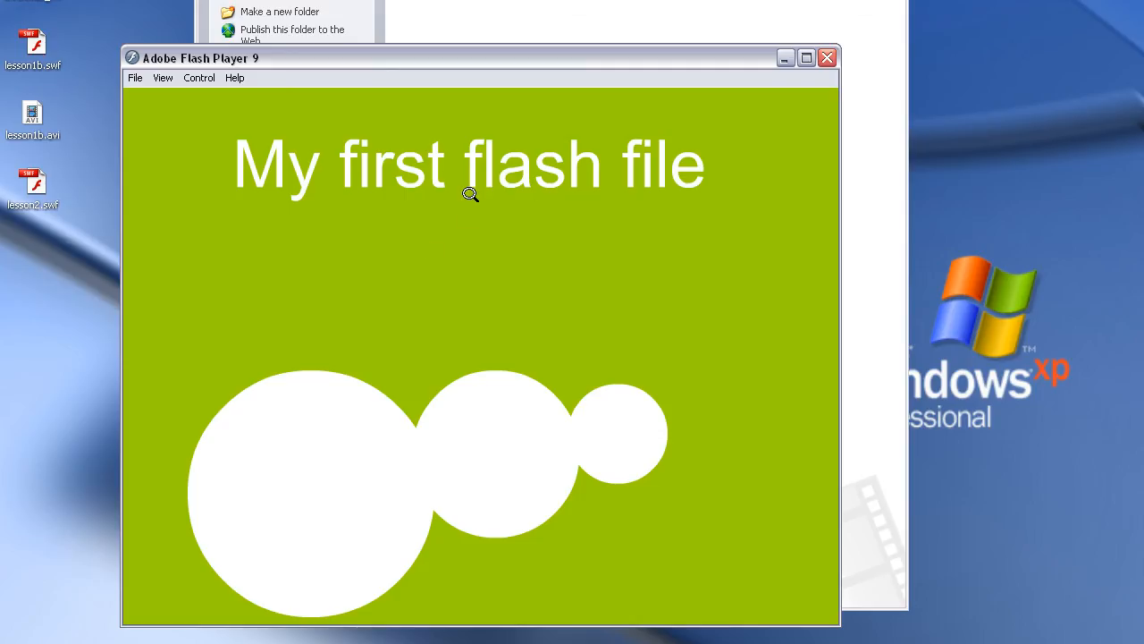
pyautogui.moveTo(787, 82)
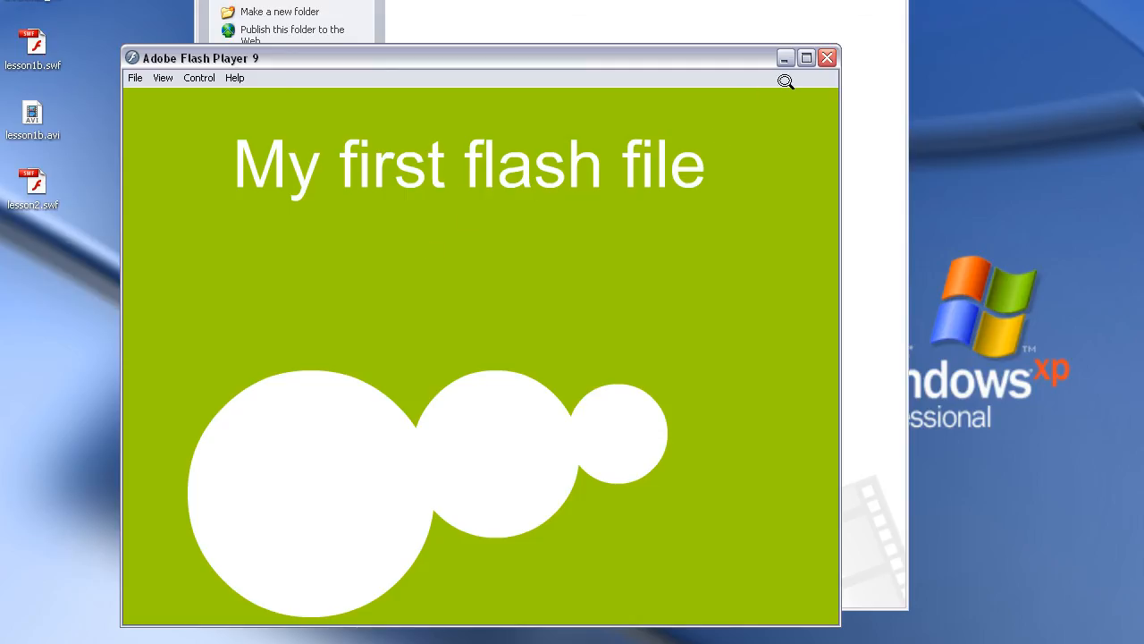